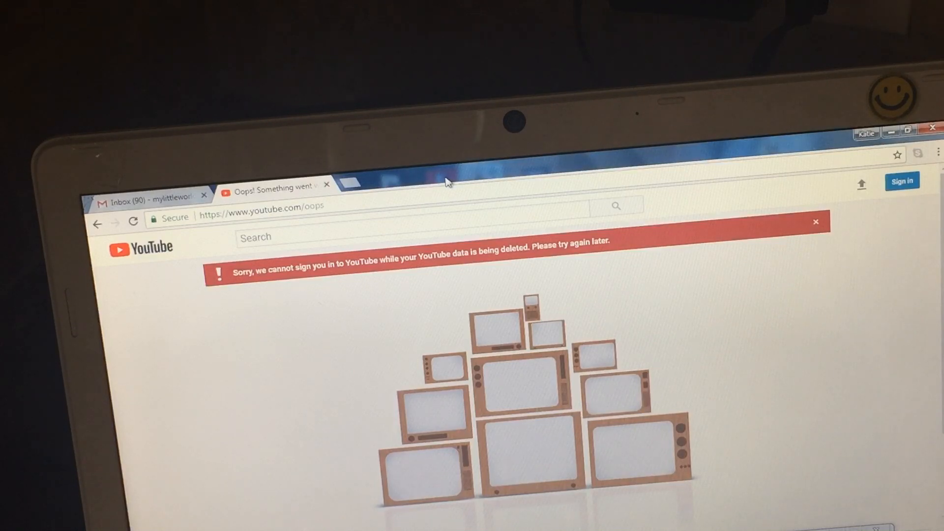
pyautogui.moveTo(455, 340)
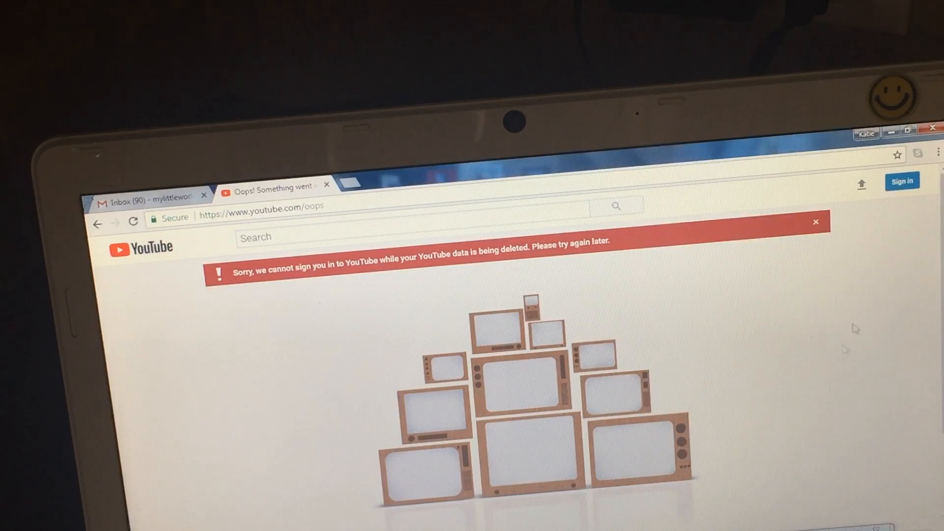
pyautogui.moveTo(614, 511)
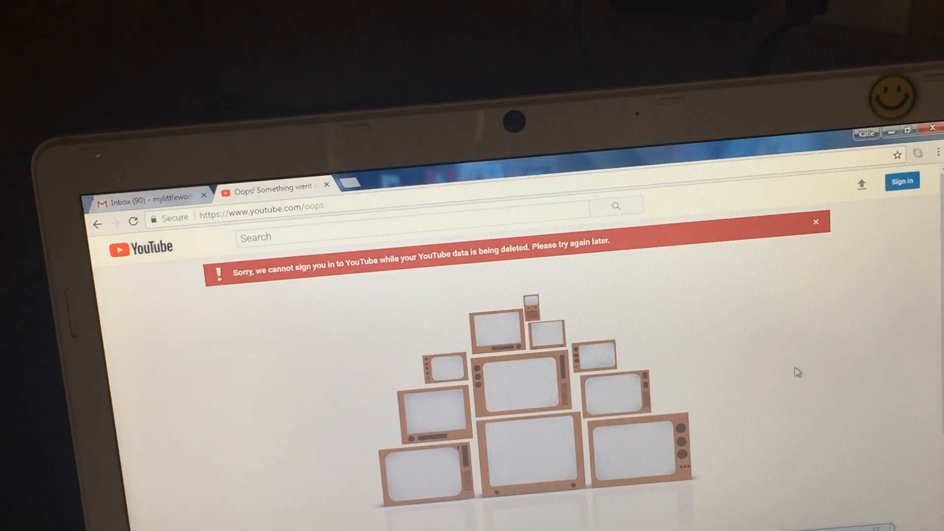
pyautogui.moveTo(226, 322)
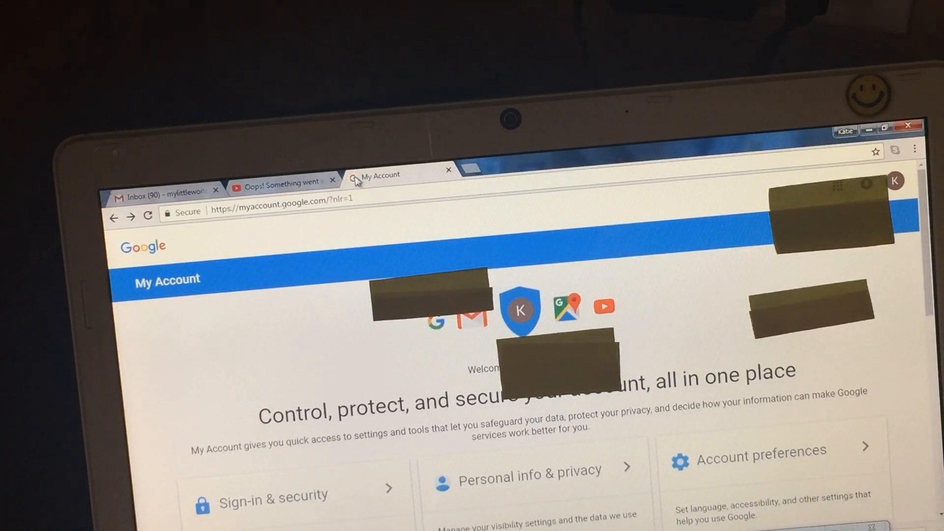
pyautogui.moveTo(391, 180)
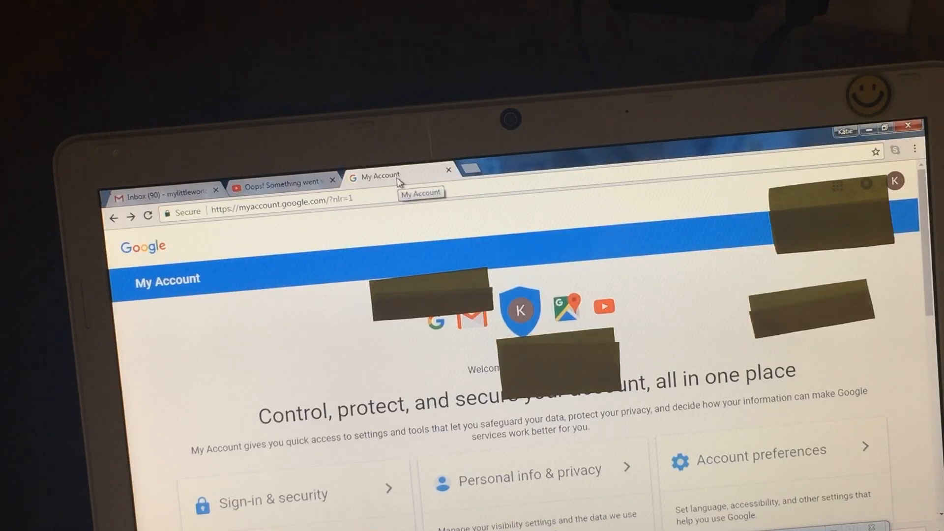
pyautogui.moveTo(185, 294)
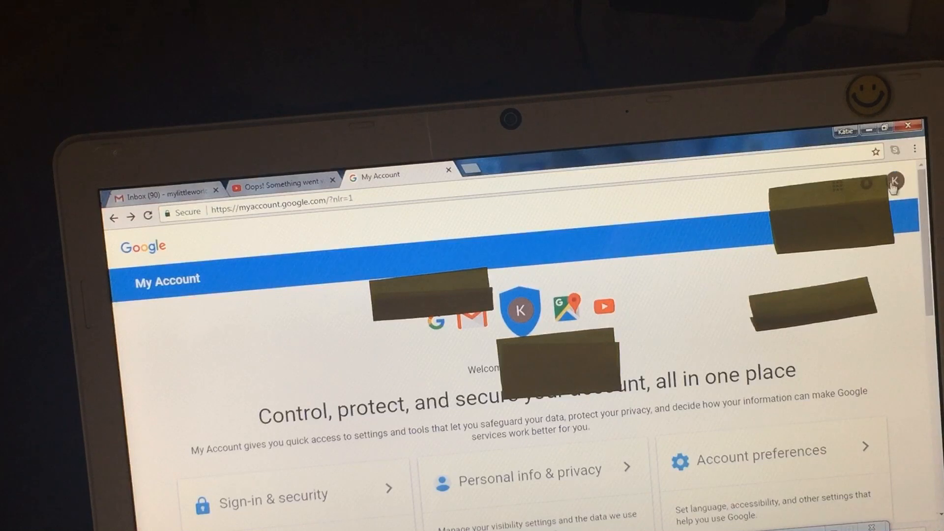
pyautogui.moveTo(277, 306)
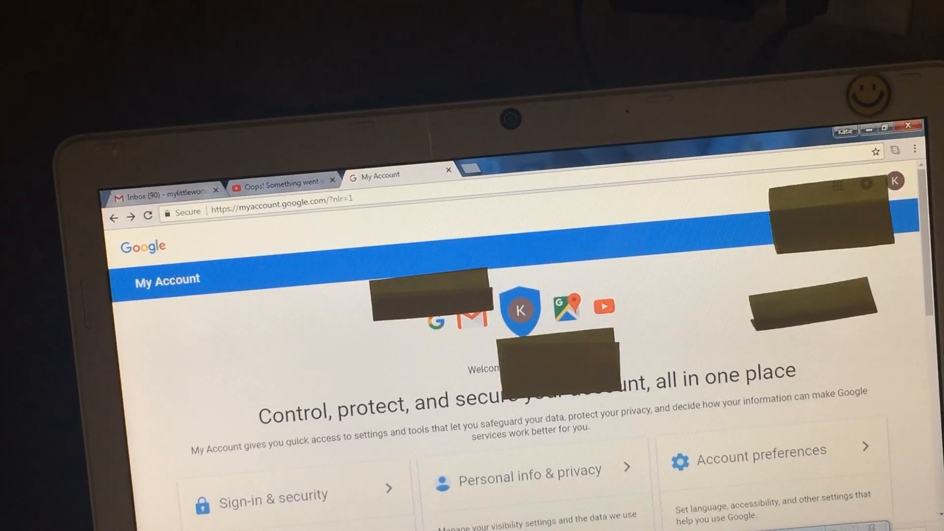
pyautogui.moveTo(896, 181)
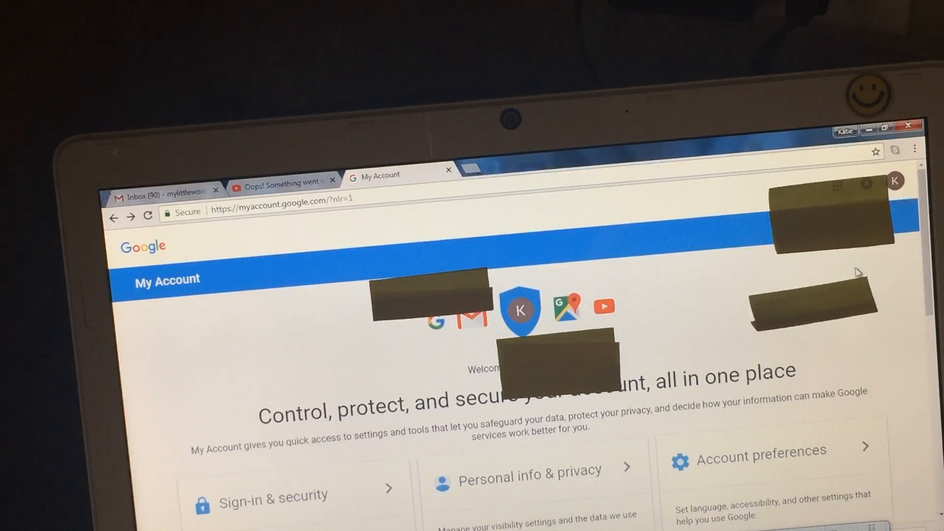
# Open the Google Account profile switcher to see the main and brand accounts.
pyautogui.click(895, 181)
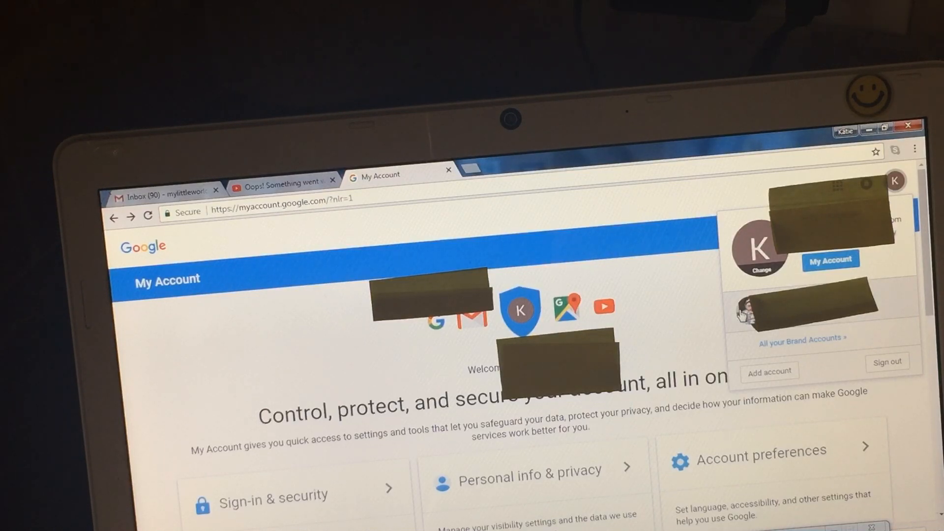
# Switch to the My Little World brand account and reopen its account menu.
pyautogui.click(801, 307)
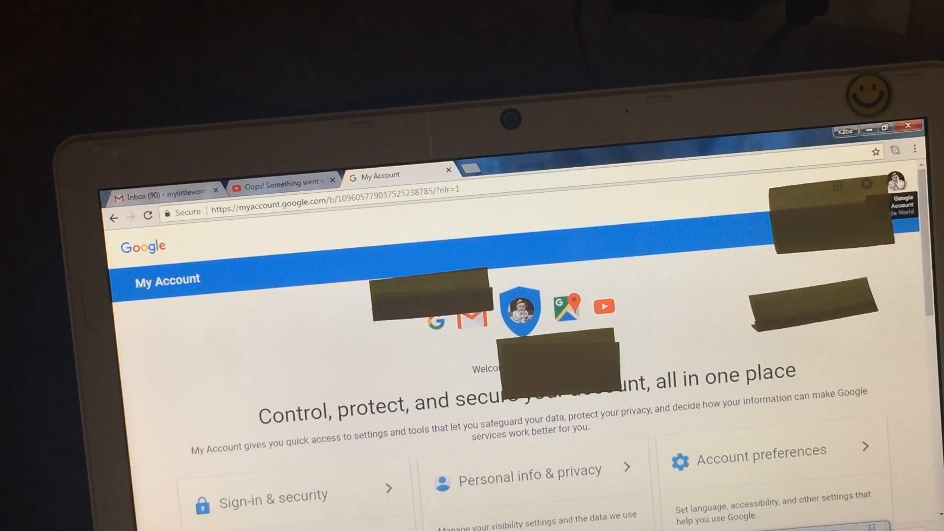
pyautogui.click(896, 180)
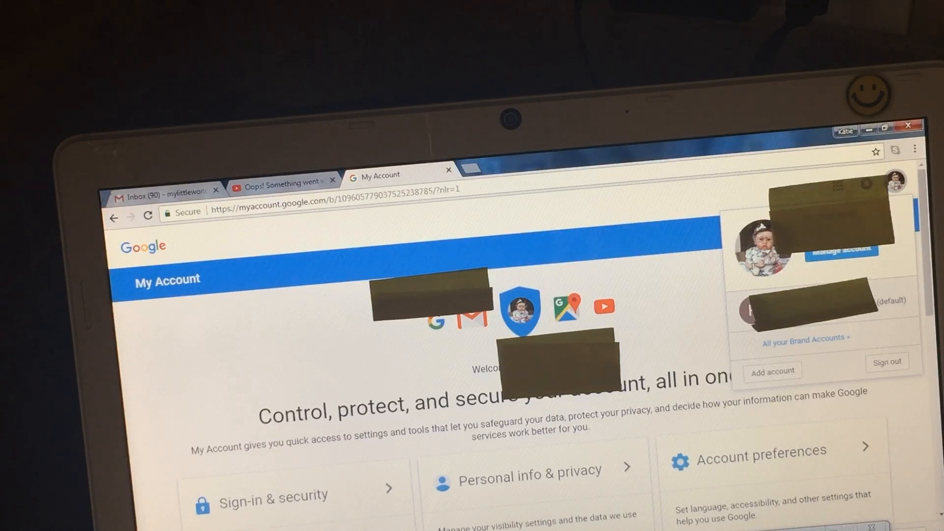
pyautogui.moveTo(762, 265)
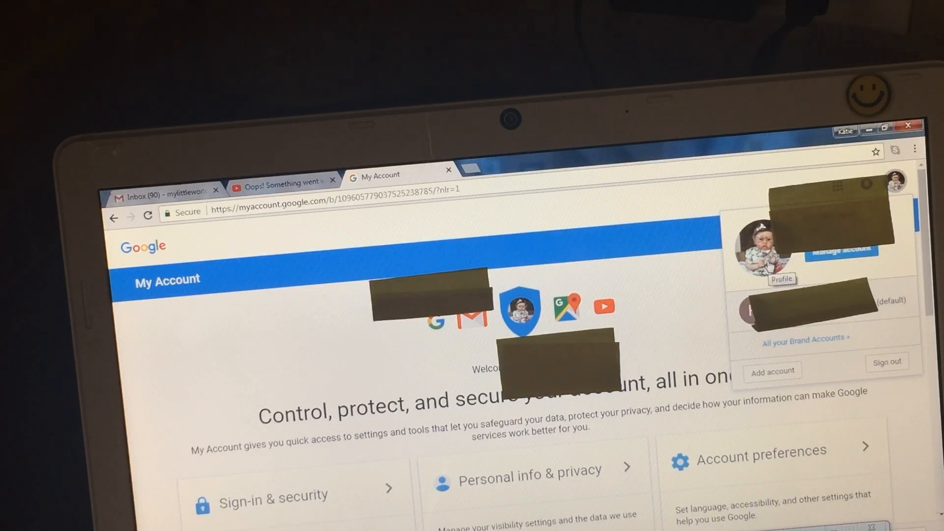
pyautogui.moveTo(840, 260)
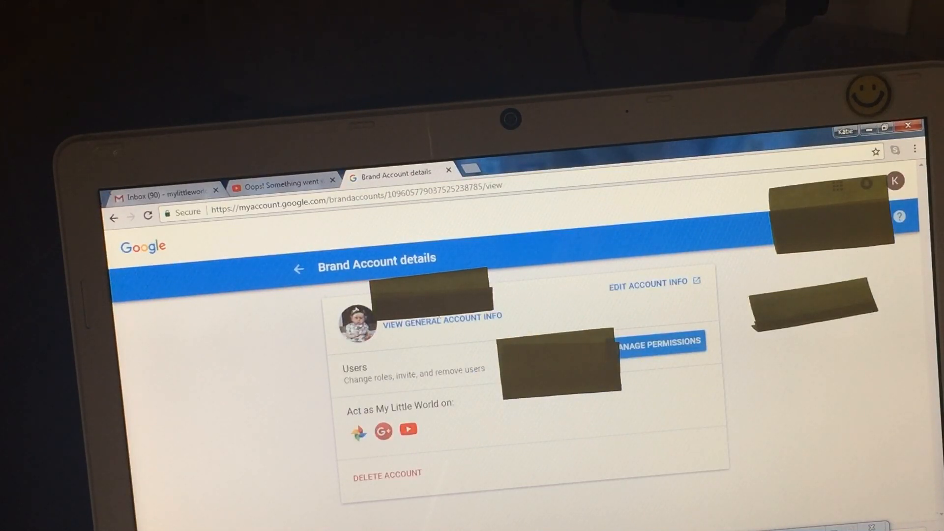
pyautogui.moveTo(632, 363)
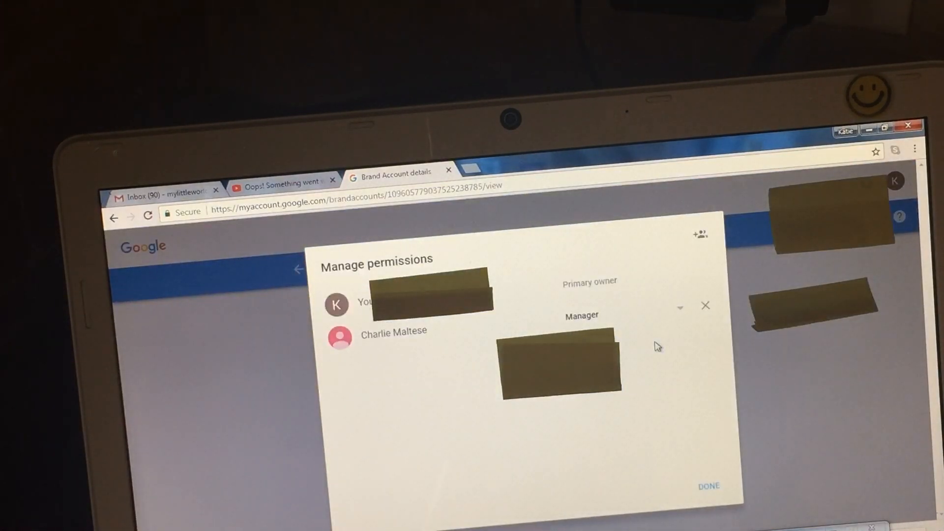
pyautogui.moveTo(392, 273)
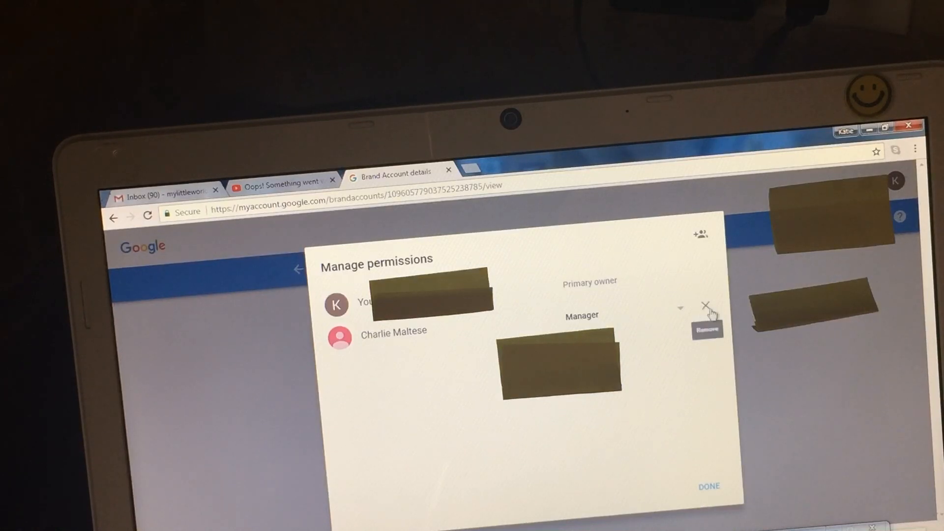
pyautogui.moveTo(394, 333)
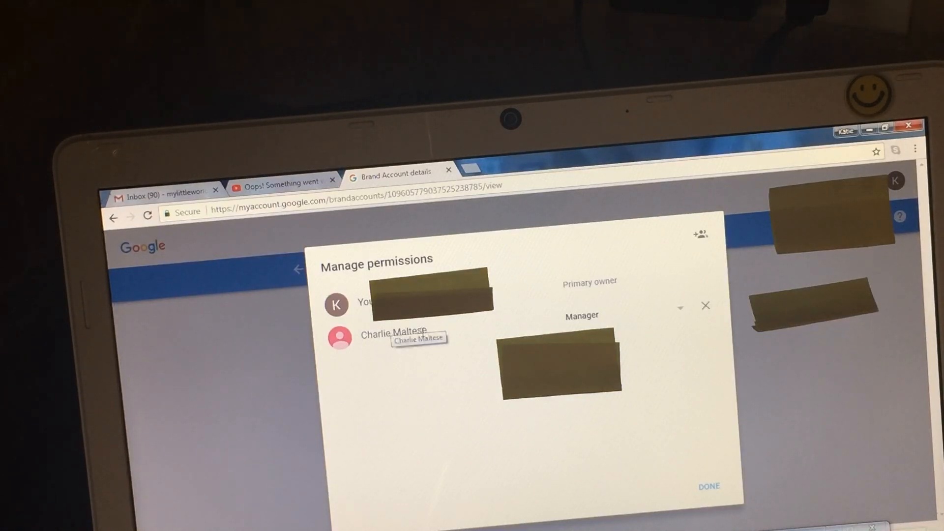
pyautogui.moveTo(286, 301)
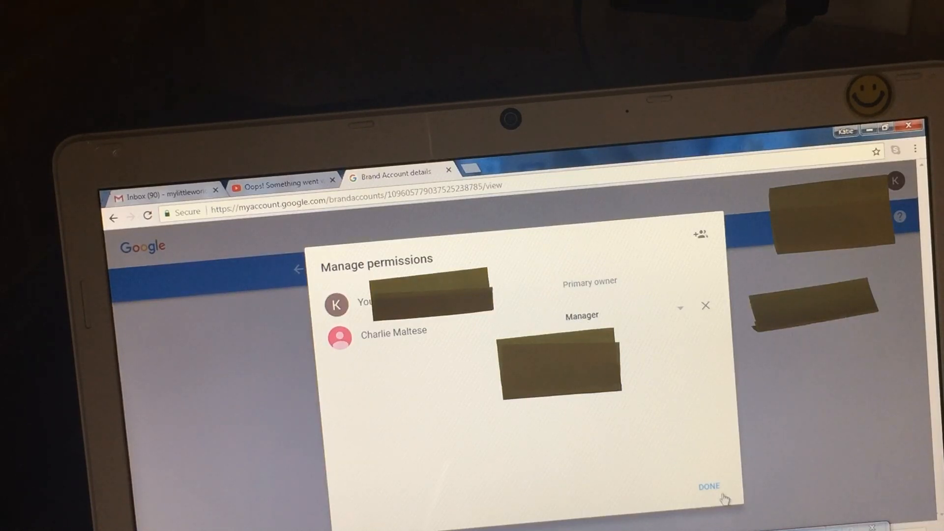
# Close My Little World's permissions after reviewing its primary owner and manager.
pyautogui.click(709, 486)
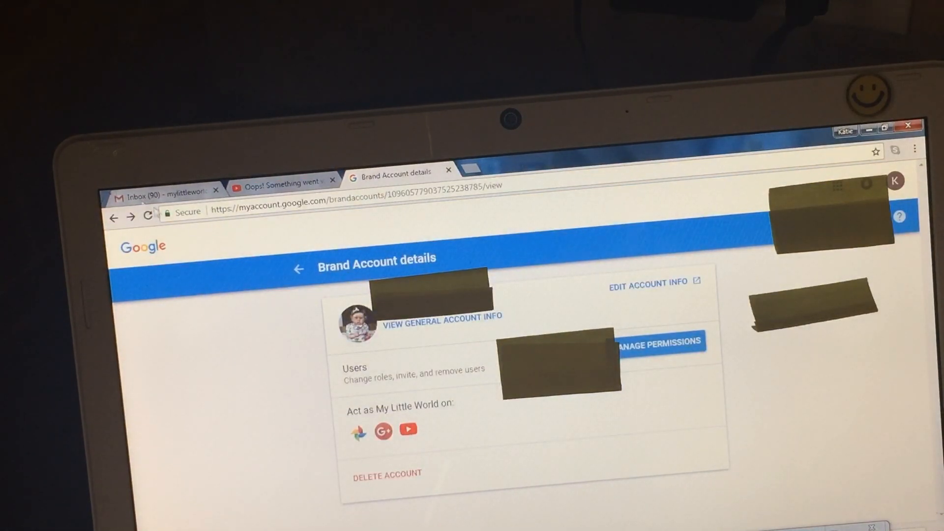
pyautogui.moveTo(163, 195)
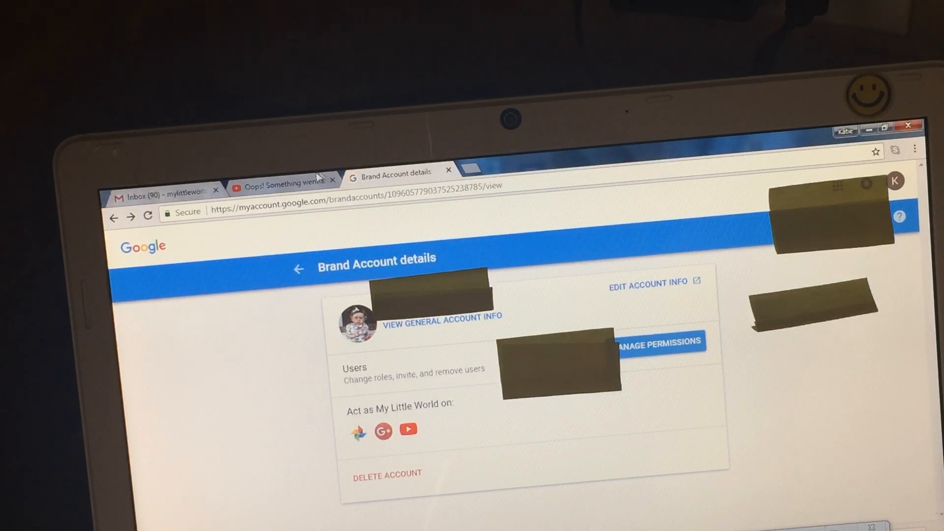
# Go to Gmail and open the My Little World manager confirmation email.
pyautogui.click(168, 190)
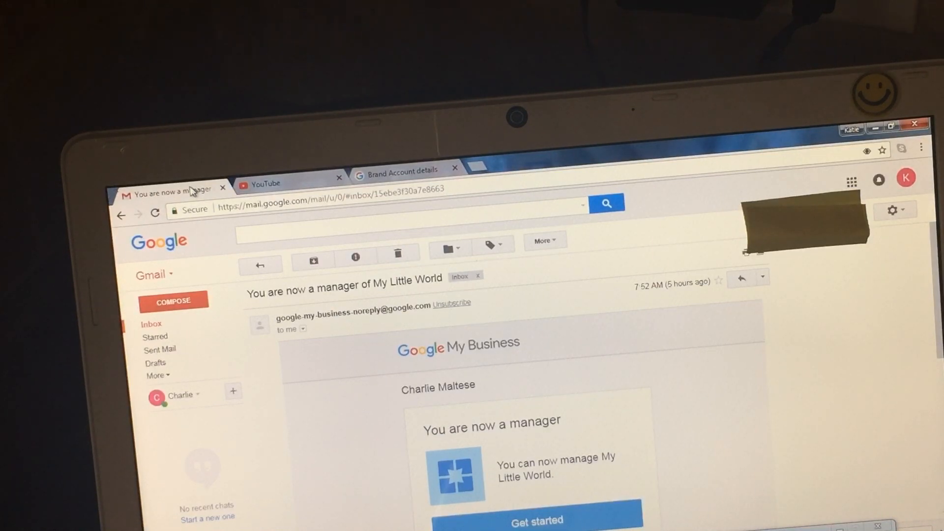
pyautogui.moveTo(445, 359)
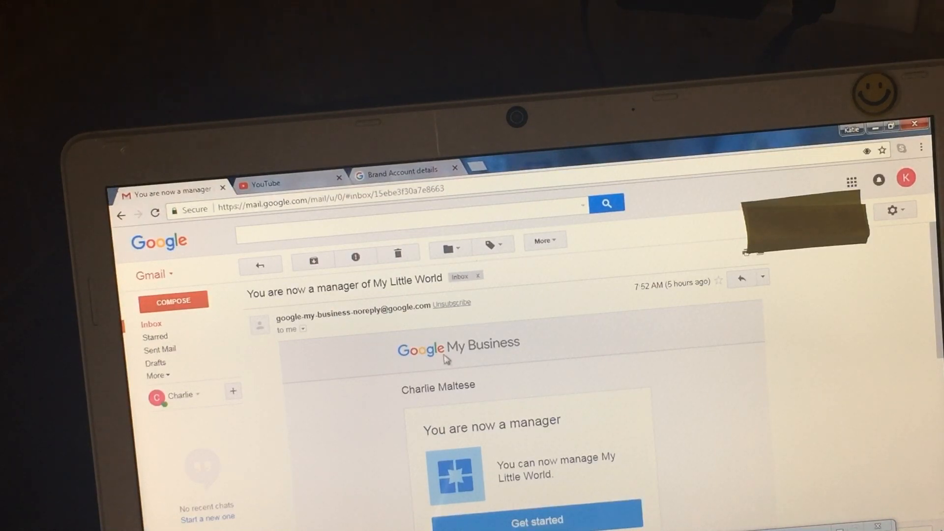
pyautogui.moveTo(445, 456)
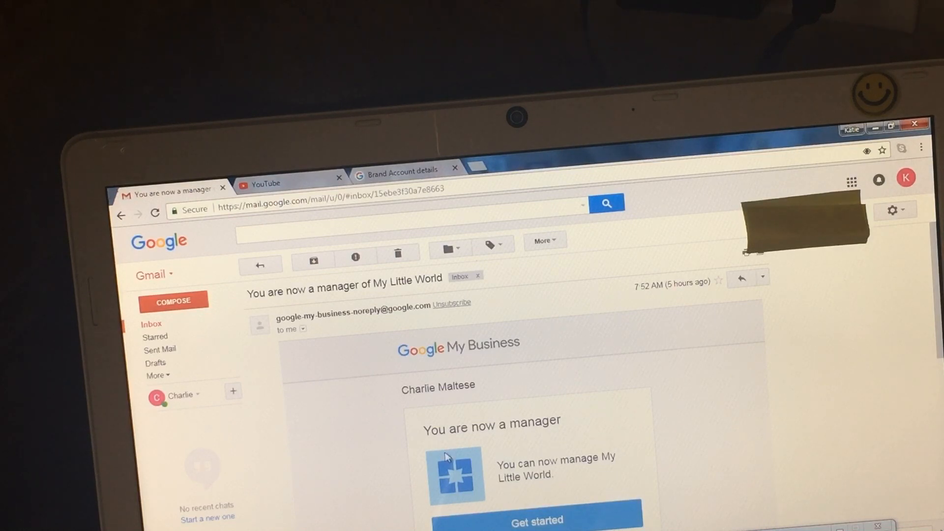
pyautogui.moveTo(545, 437)
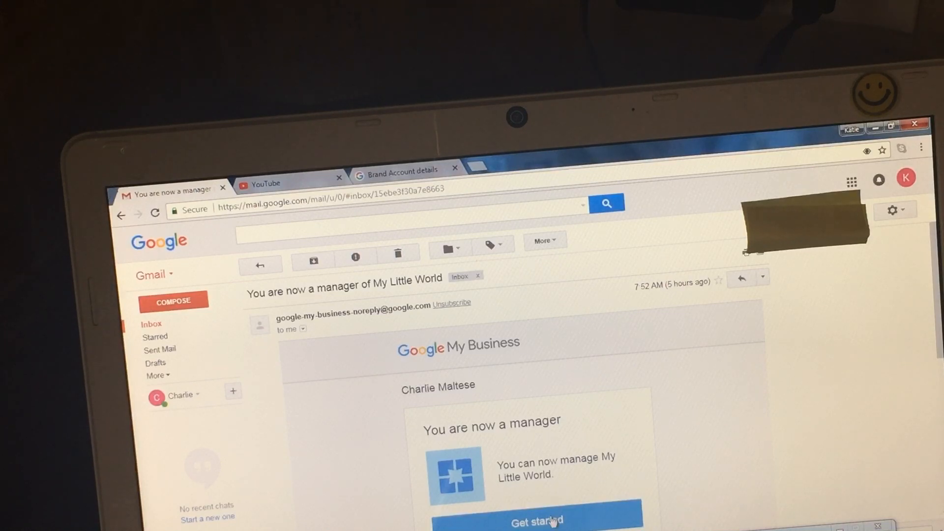
pyautogui.moveTo(277, 196)
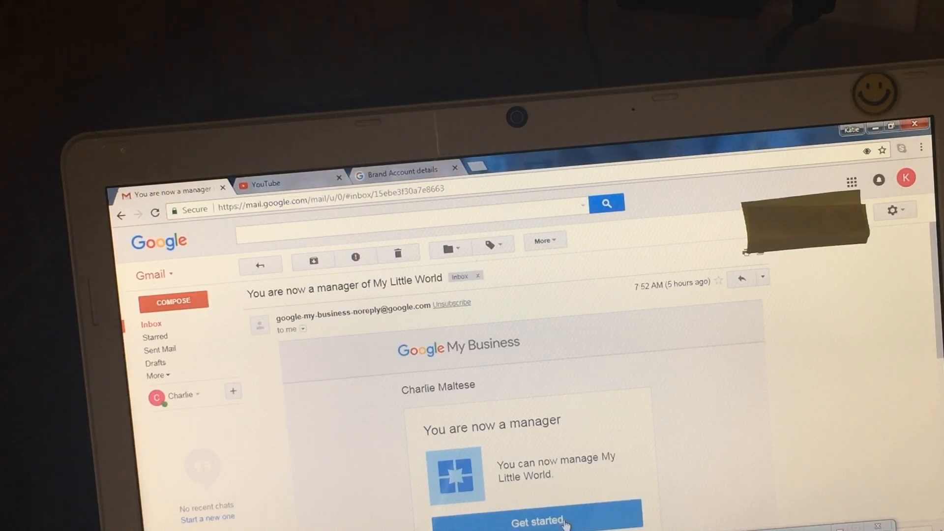
# Accept the My Little World manager invitation from the Gmail email.
pyautogui.click(536, 521)
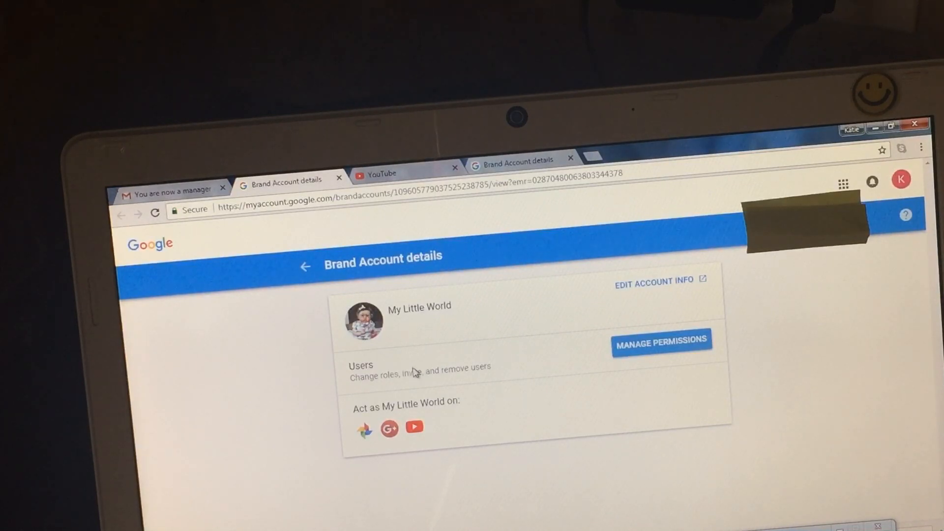
pyautogui.moveTo(473, 269)
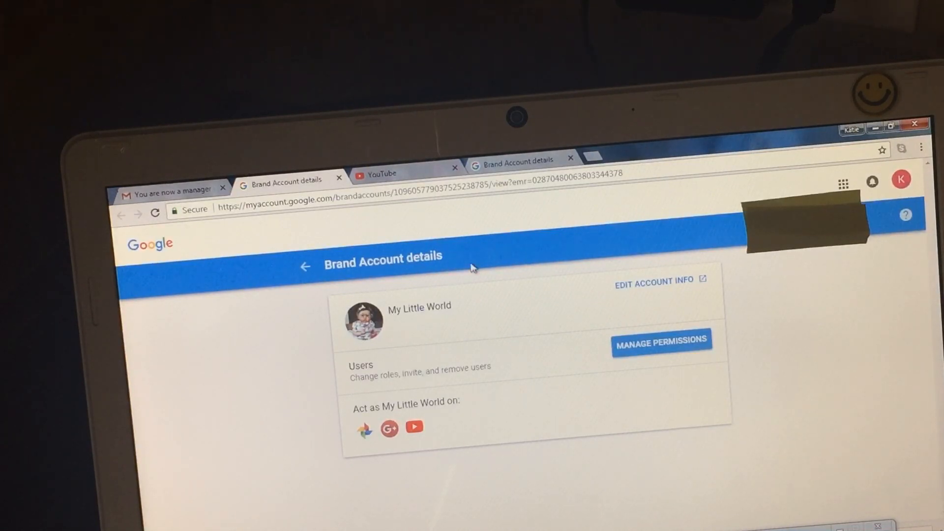
pyautogui.moveTo(414, 426)
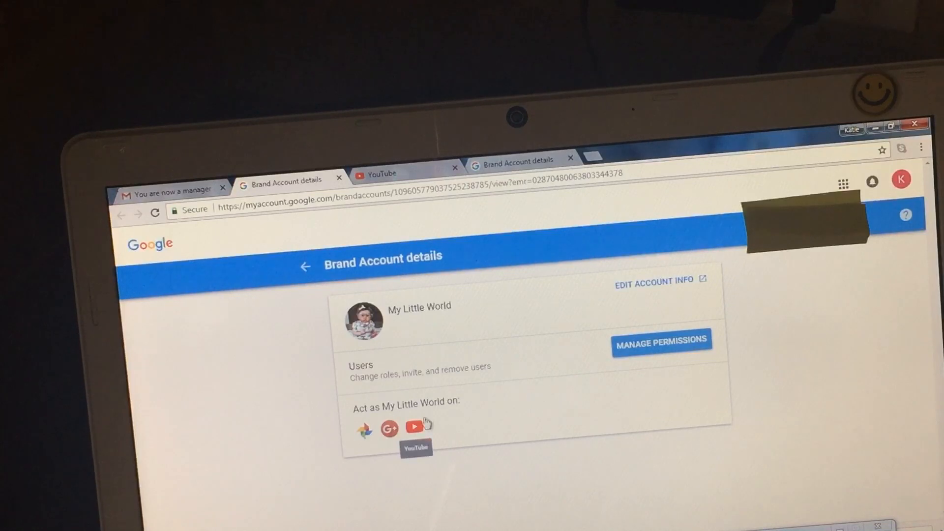
pyautogui.moveTo(364, 419)
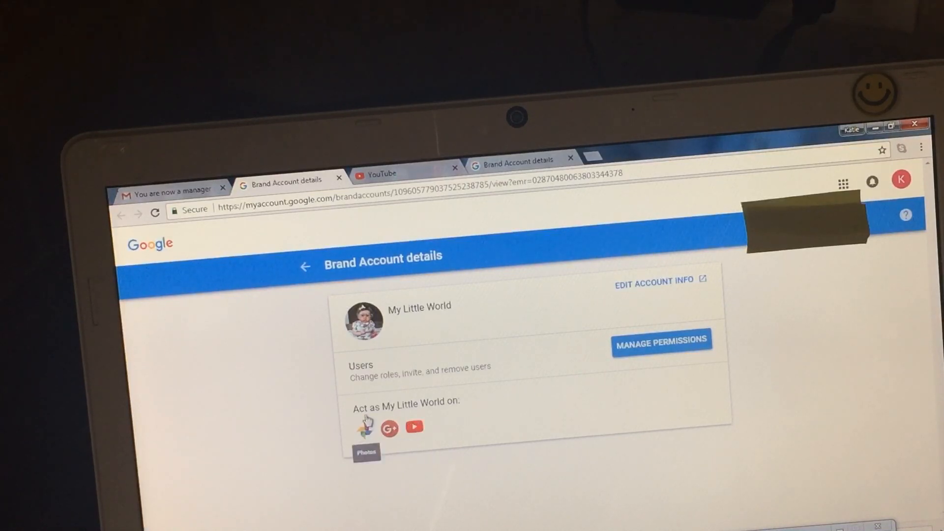
pyautogui.moveTo(414, 427)
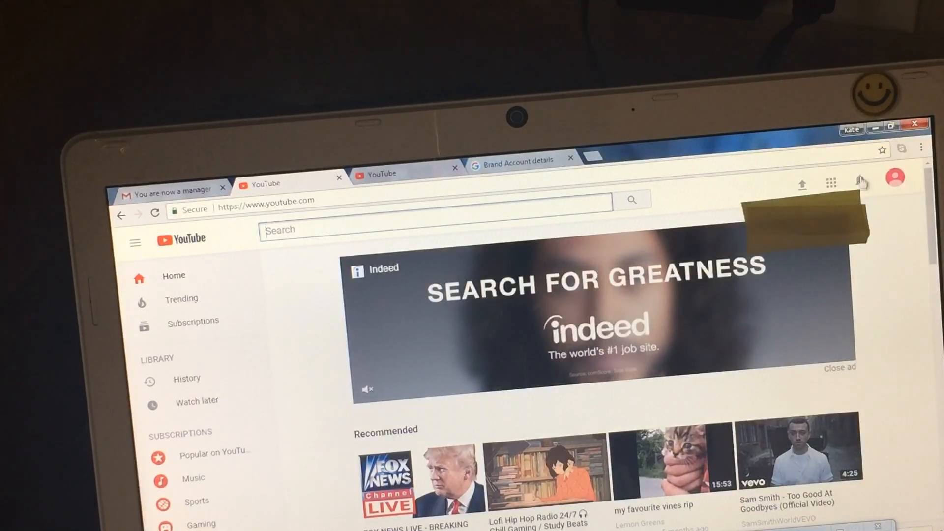
# Switch the YouTube account from the avatar menu to the My Little World channel.
pyautogui.click(895, 177)
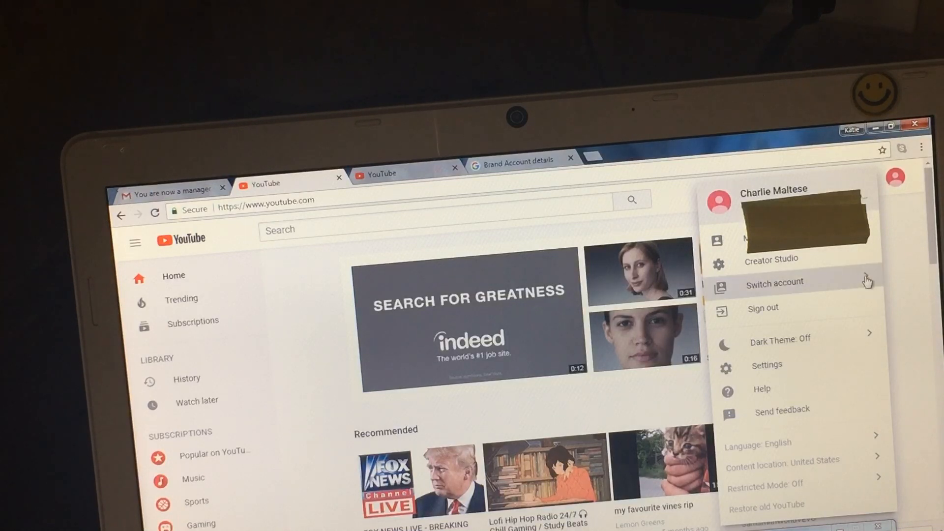
pyautogui.click(774, 282)
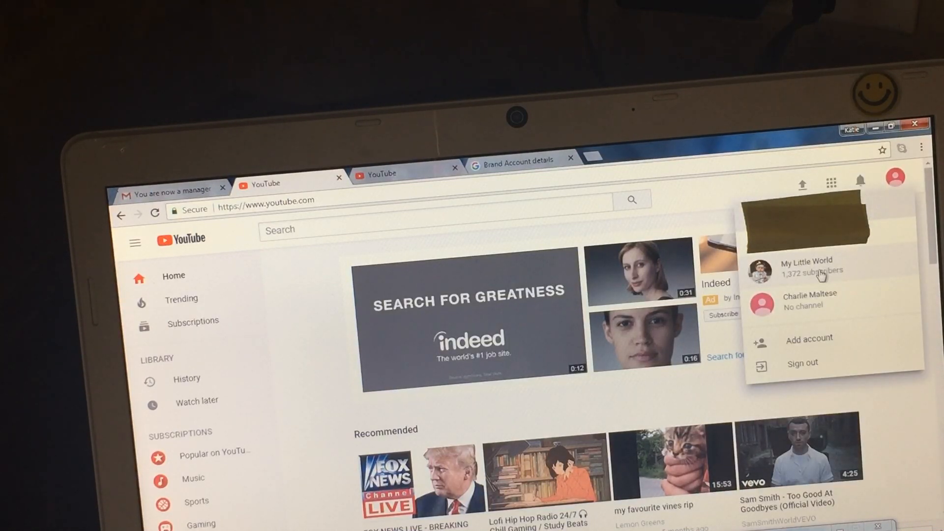
pyautogui.moveTo(806, 278)
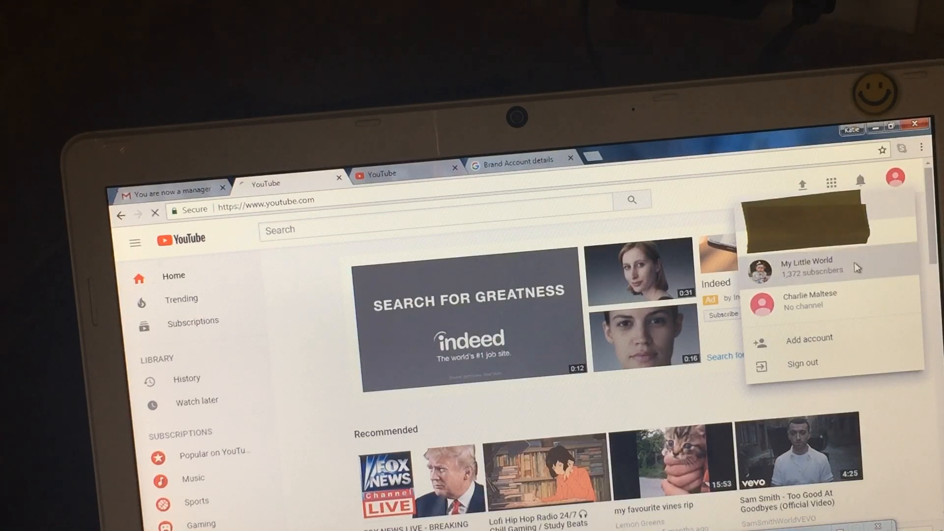
pyautogui.click(807, 265)
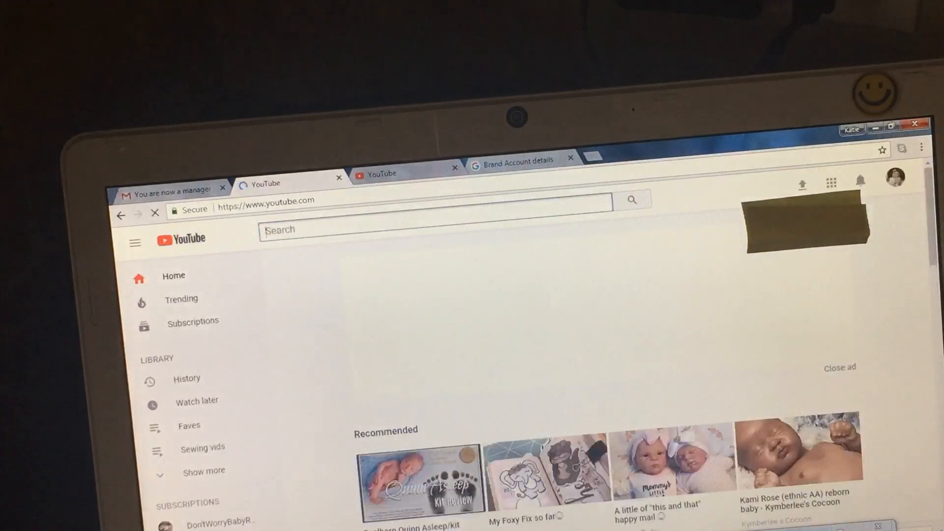